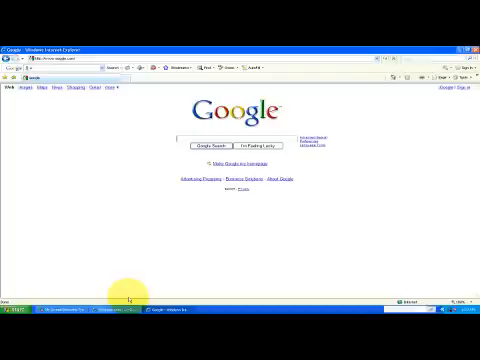
Search Google for 'gif' and go to GIFNinja's Create an Animated Gif page
text(gif)
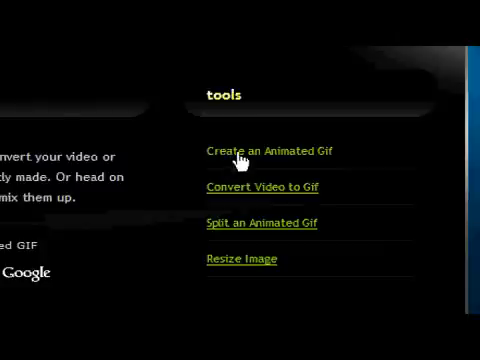
click(260, 150)
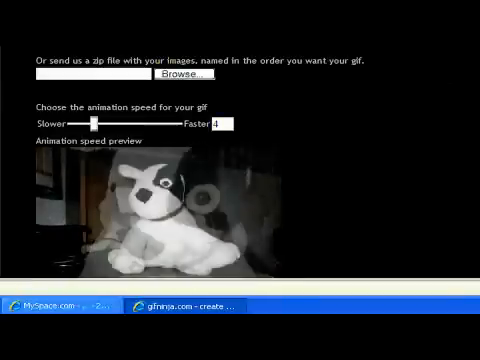
Scroll up to the five Browse image upload fields on the animated-GIF page
scroll(up, 3)
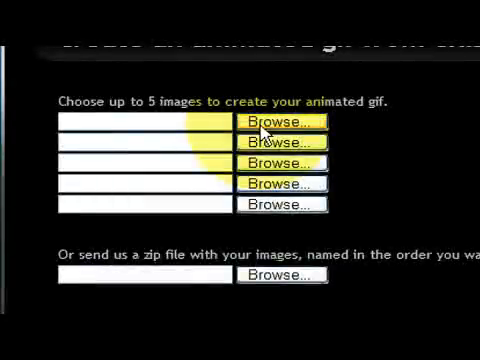